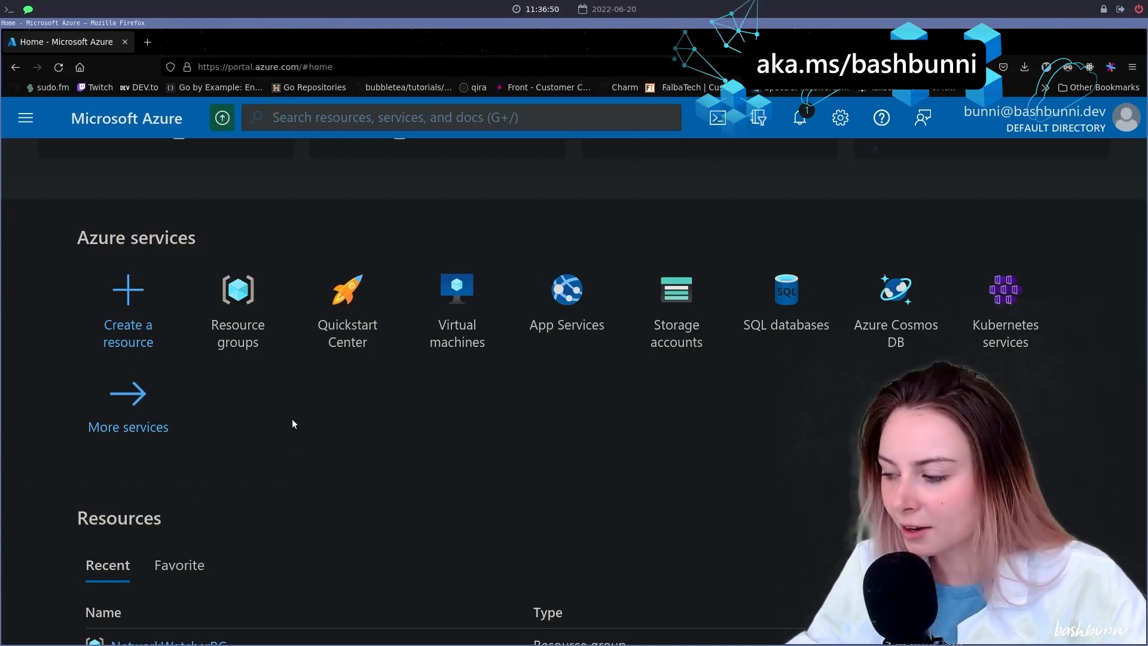
# From Virtual machines, start a new Azure VM and choose its resource group.
pyautogui.click(456, 288)
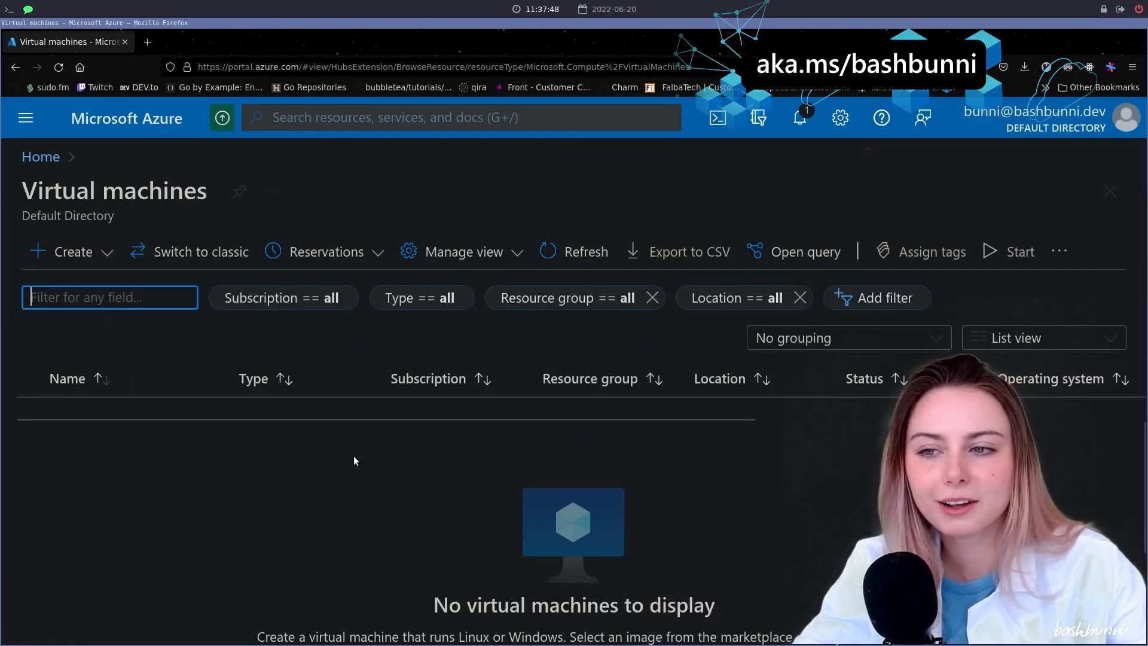
pyautogui.click(62, 251)
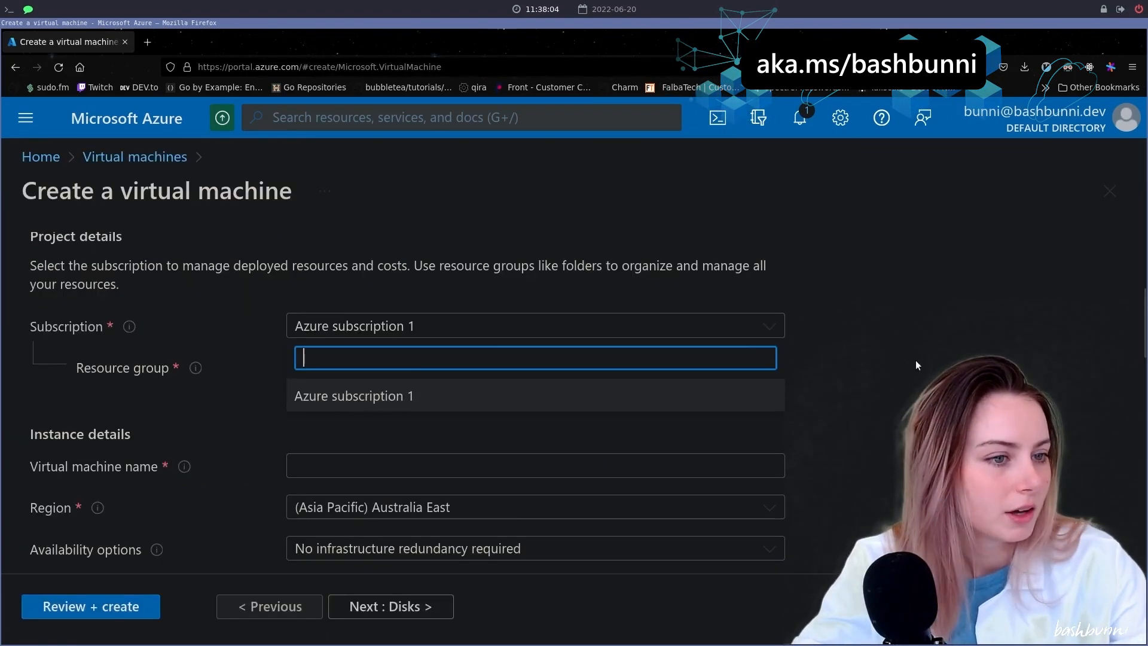
pyautogui.click(535, 366)
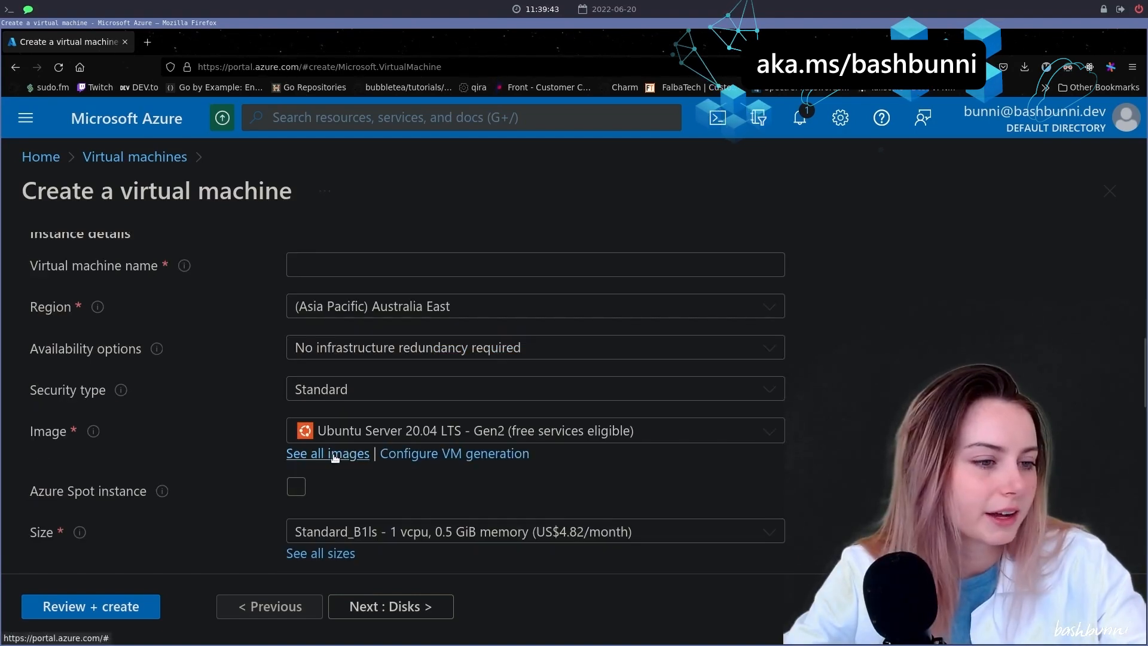
pyautogui.click(327, 453)
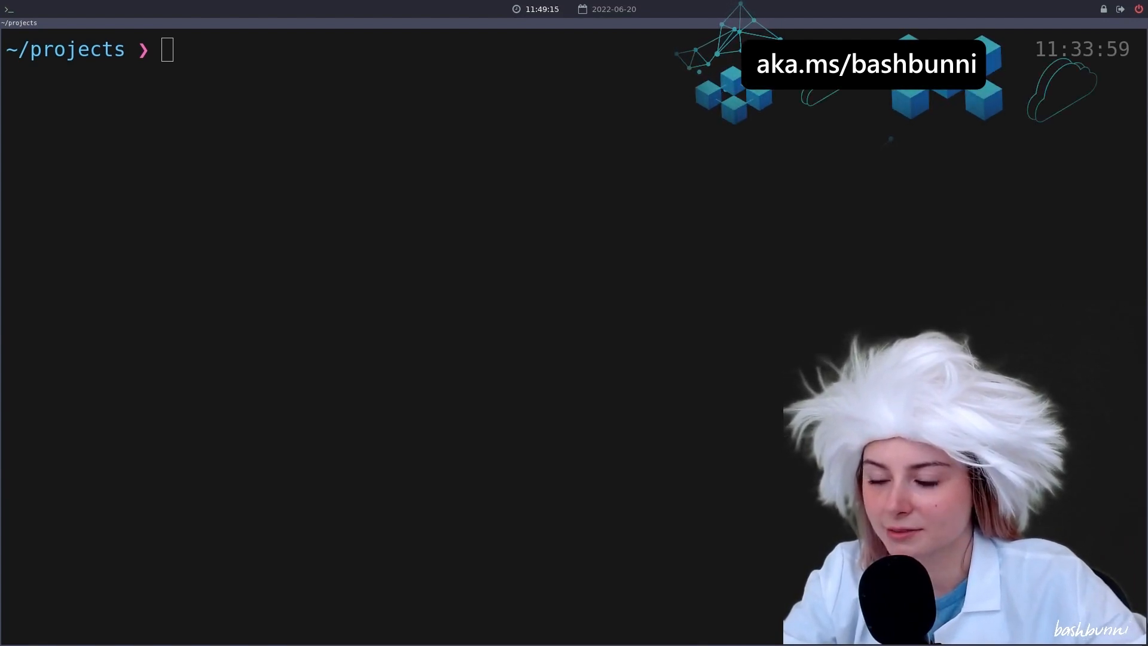
# Move the shell to the home directory, then into Downloads.
pyautogui.write('cd ~')
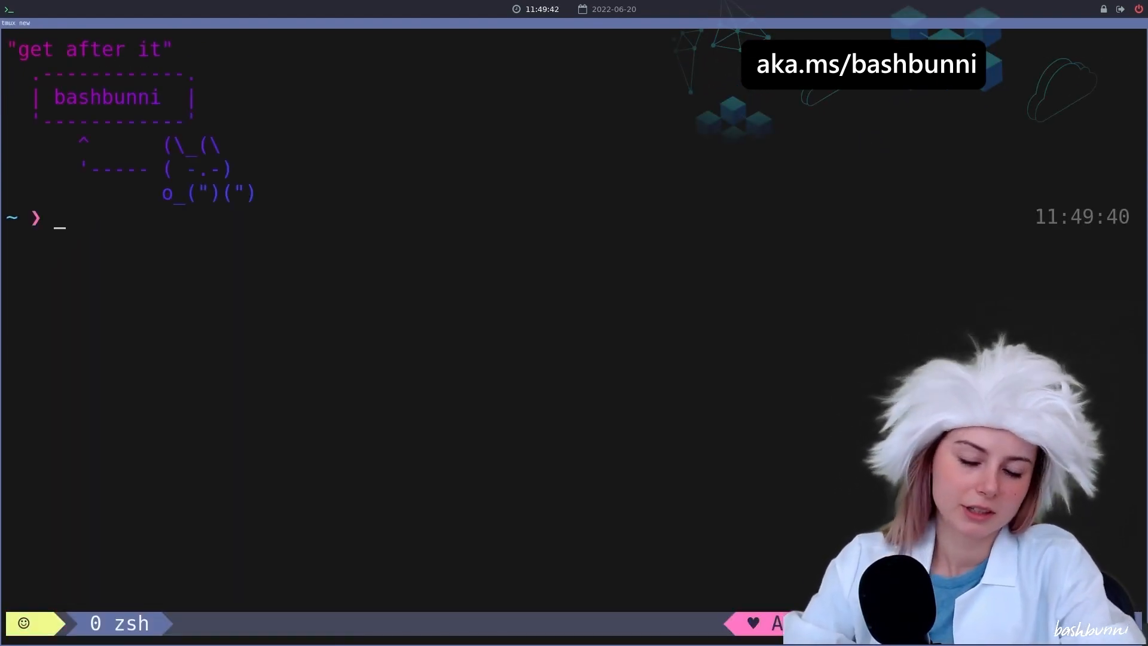
pyautogui.write('cd Downloads')
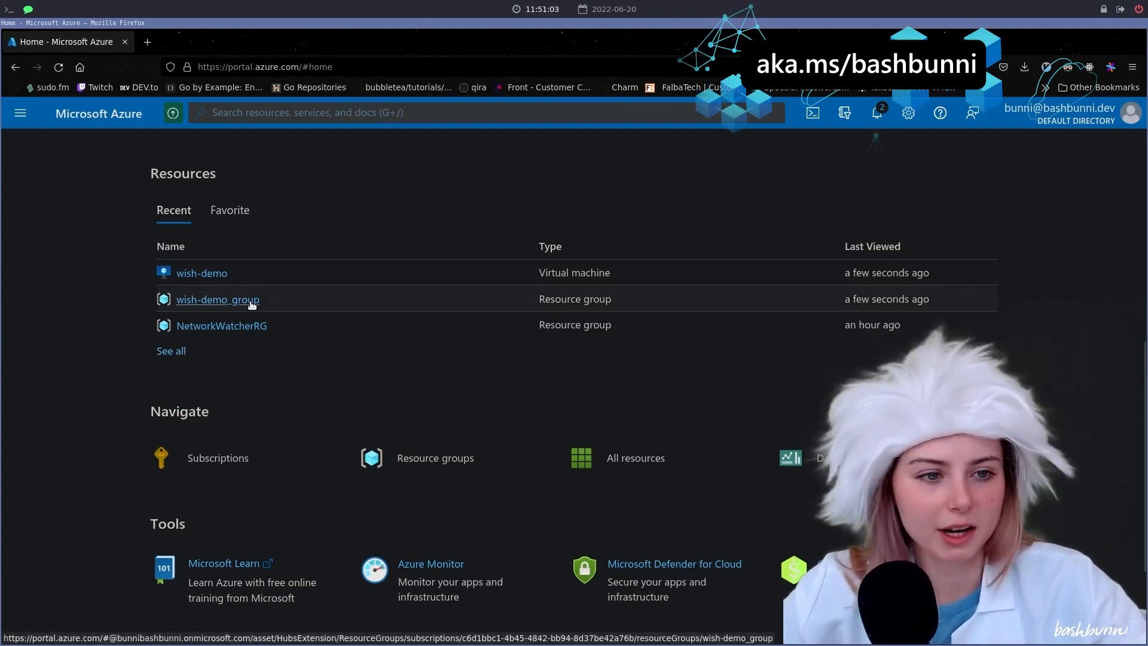
# Open wish-demo_group from Recent resources on the Azure Home page.
pyautogui.click(202, 273)
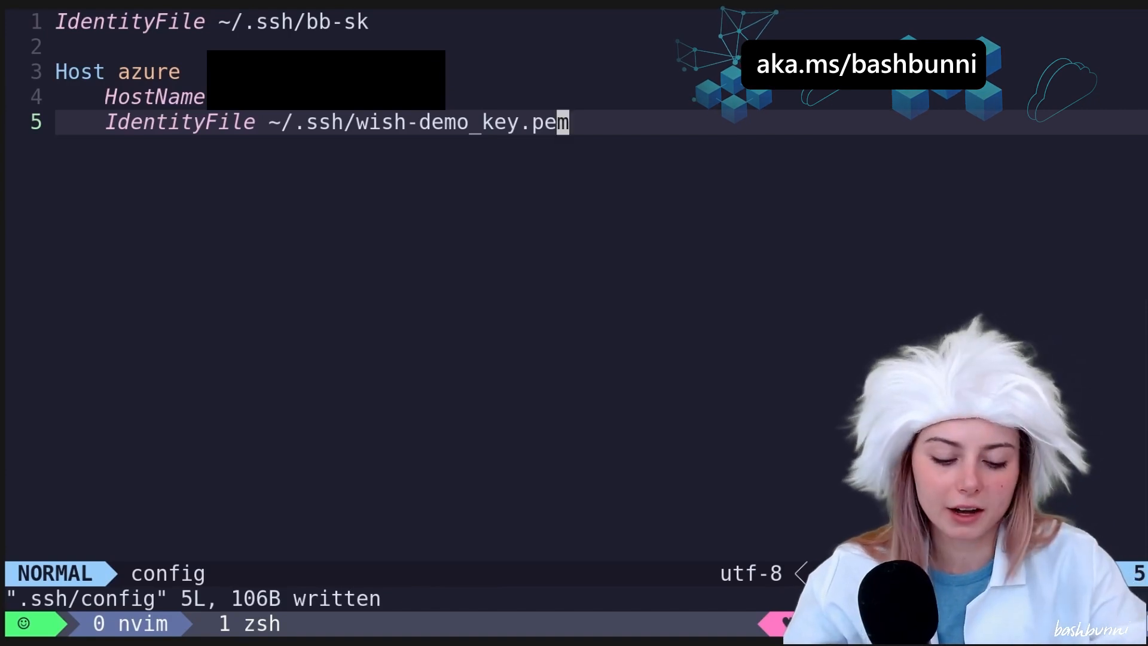
# Add 'User bunni' to the ssh config, save it, and chmod 600 the key.
pyautogui.write('User bunni')
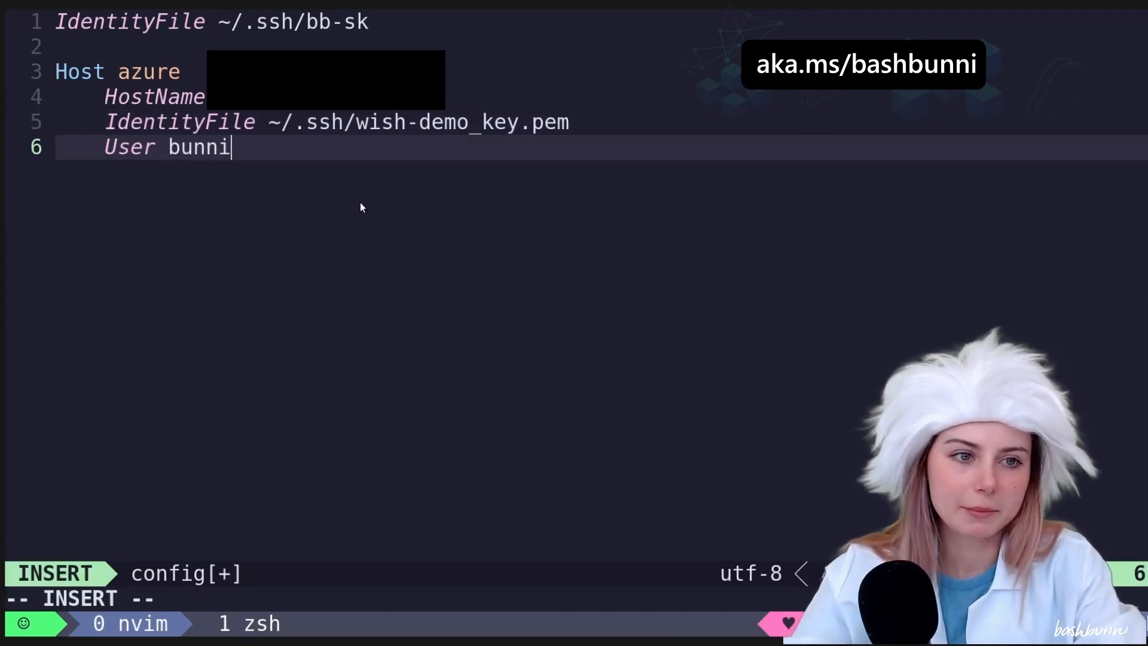
pyautogui.press('Escape')
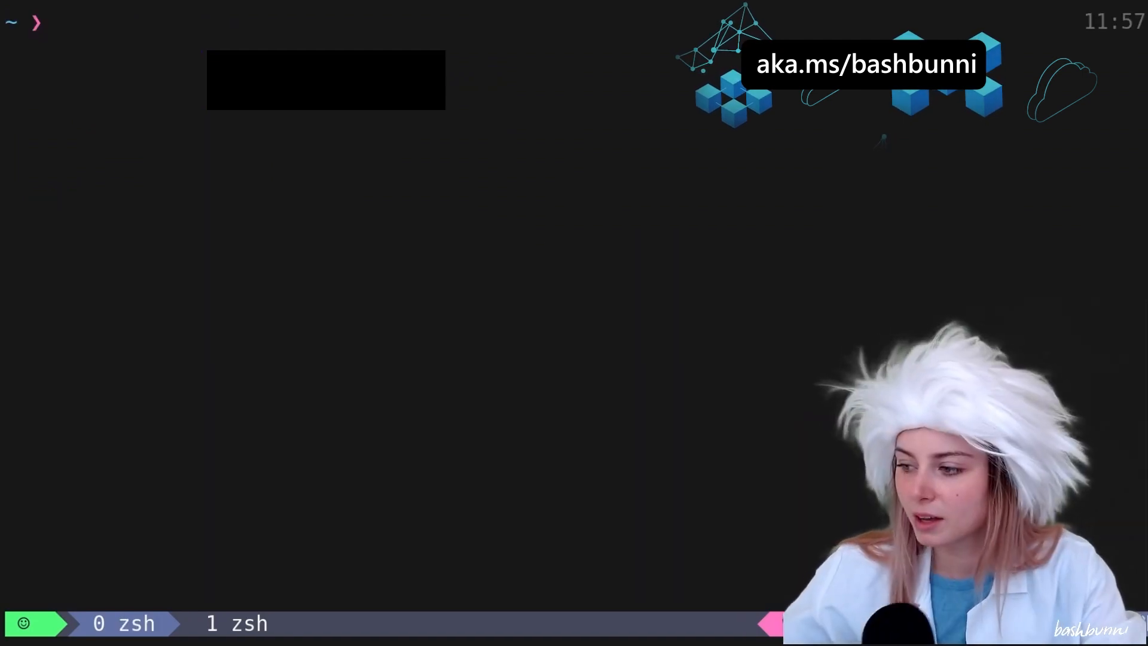
pyautogui.write('cmhod')
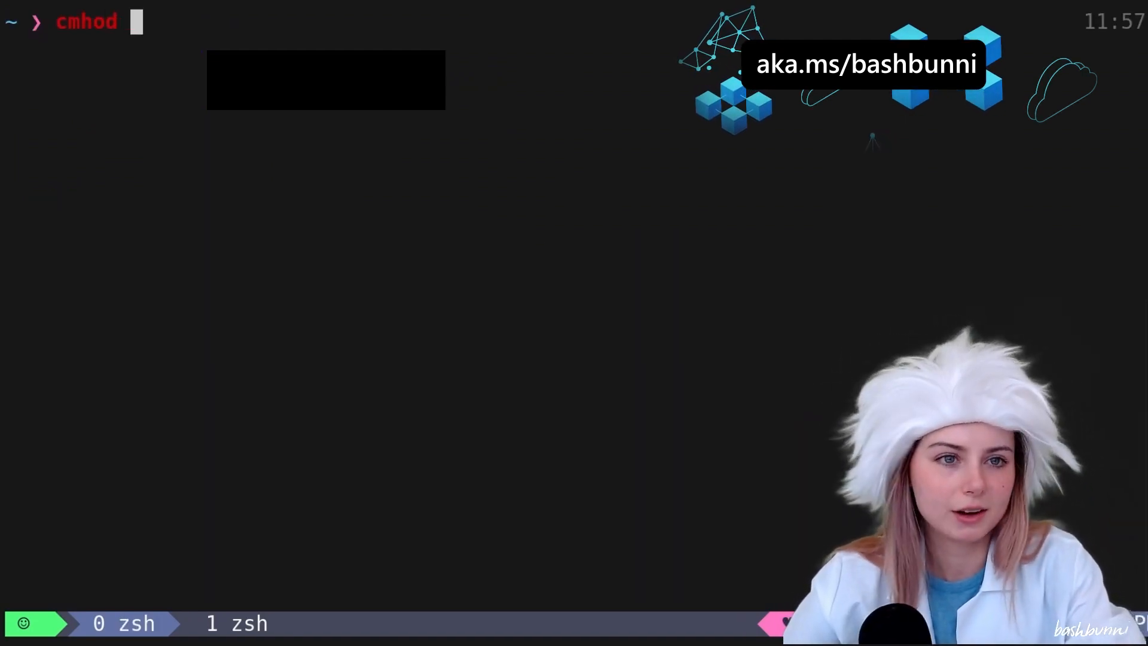
pyautogui.write('chmod 600 ~/.')
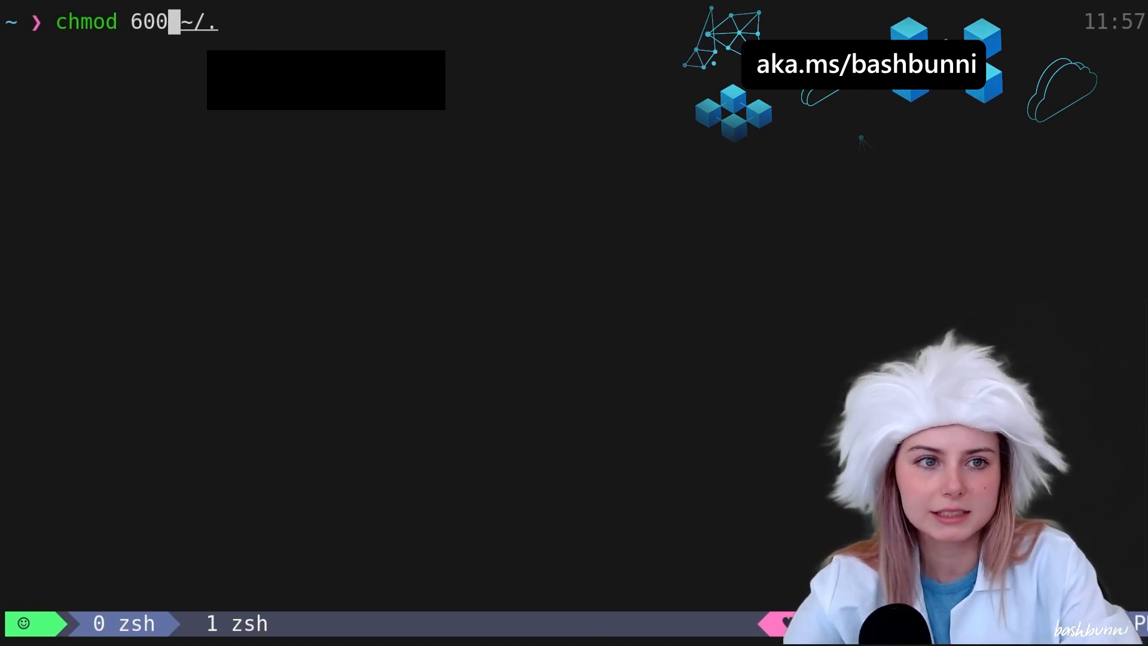
pyautogui.write('sh')
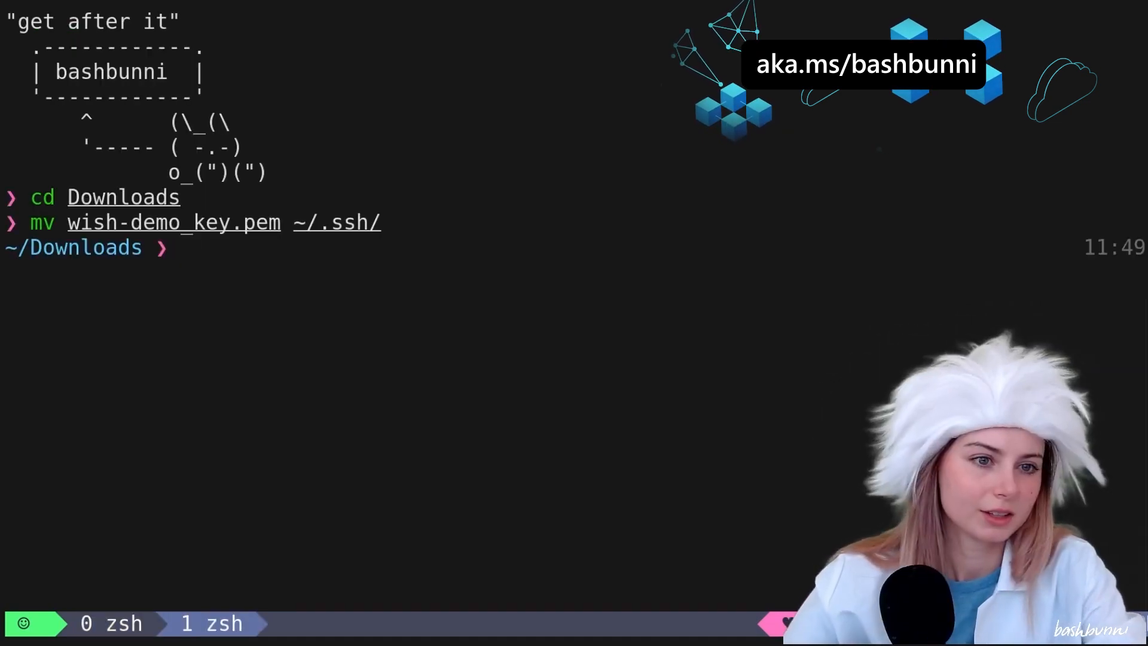
# Open ~/.config/nvim/init.lua in Neovim and type 'azur'.
pyautogui.write('nvim ~/.config/nvim/init.lua')
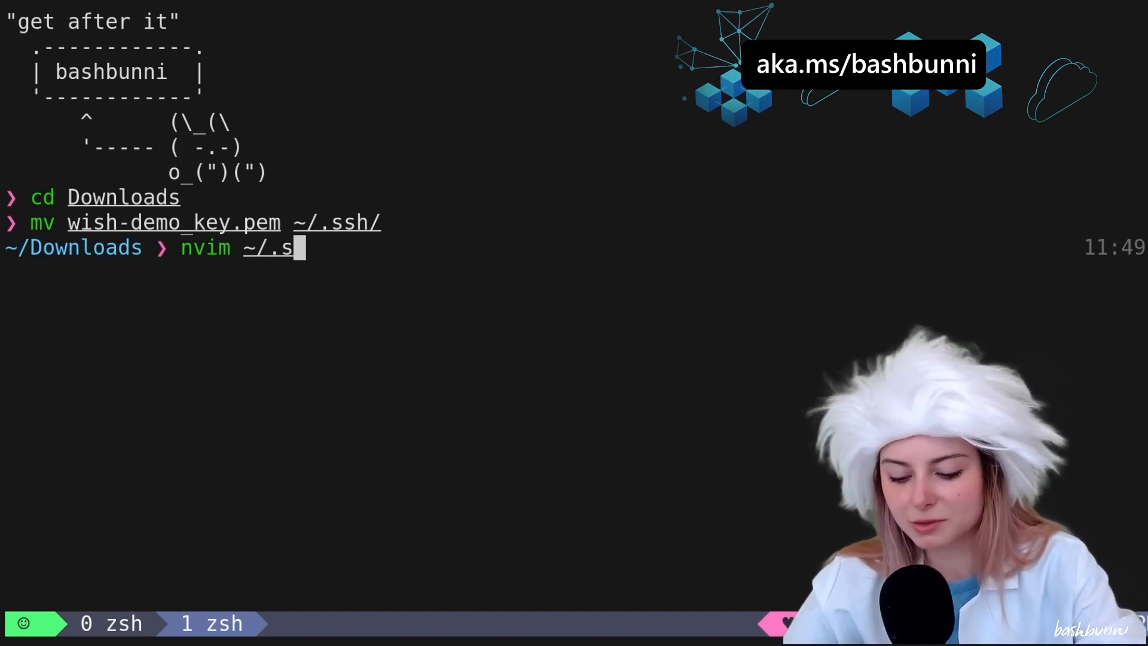
pyautogui.press('Return')
pyautogui.write('User')
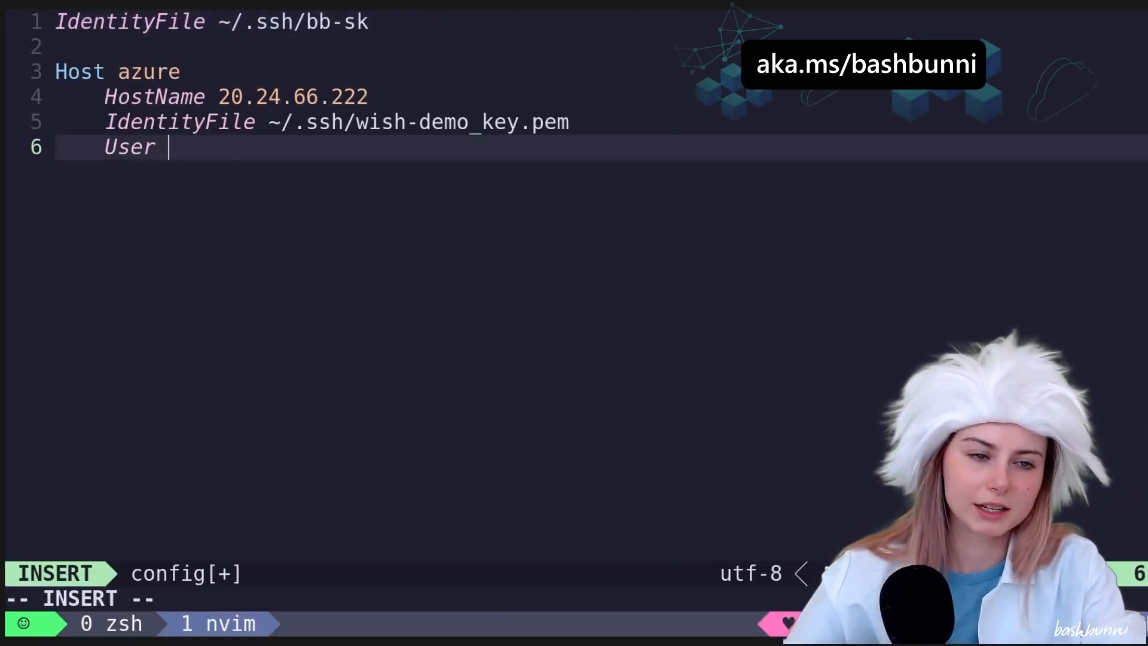
pyautogui.write('azur')
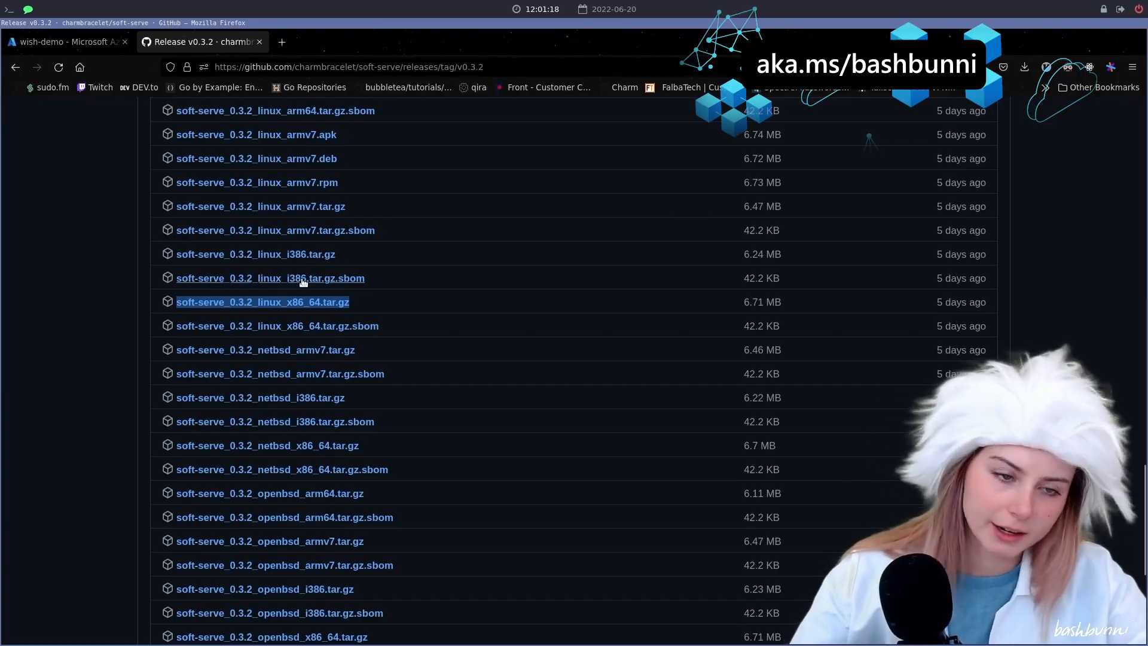
pyautogui.moveTo(451, 212)
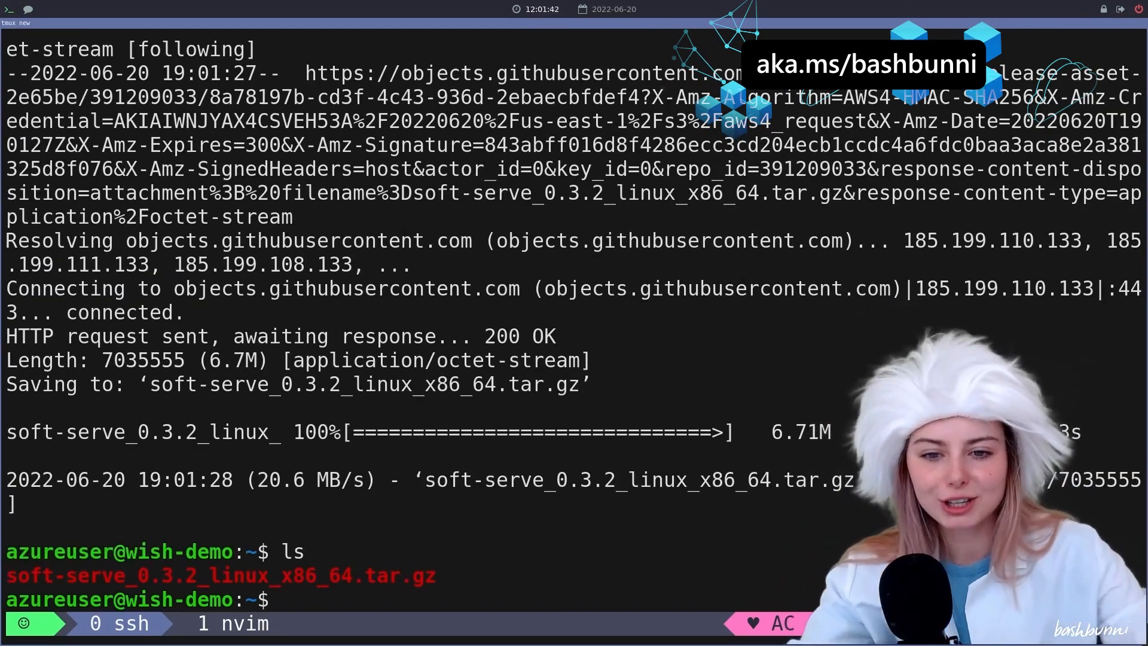
# Extract the soft-serve archive on the VM and enter ./soft serve.
pyautogui.write('tar -xzf')
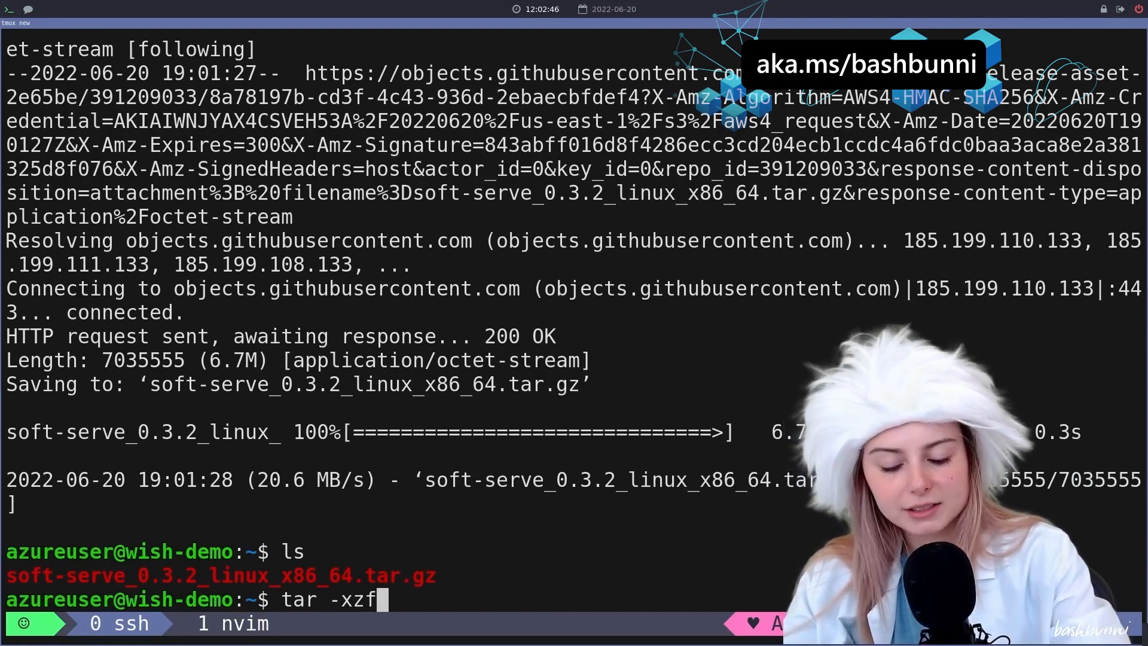
pyautogui.write('s')
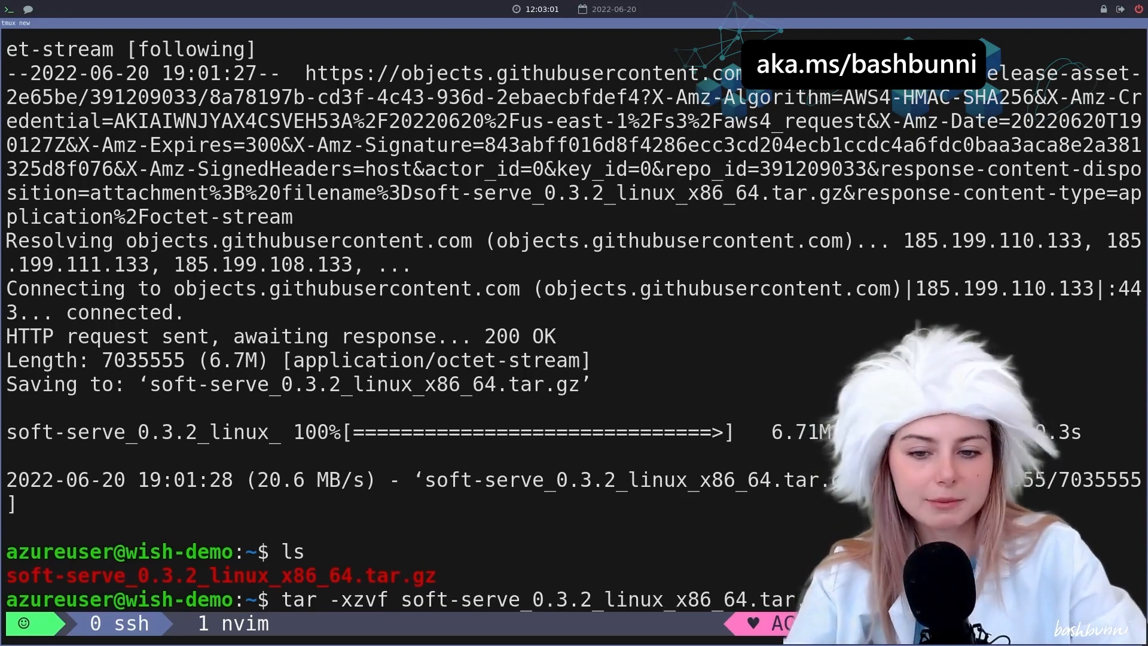
pyautogui.press('Return')
pyautogui.write('chmod 755 soft')
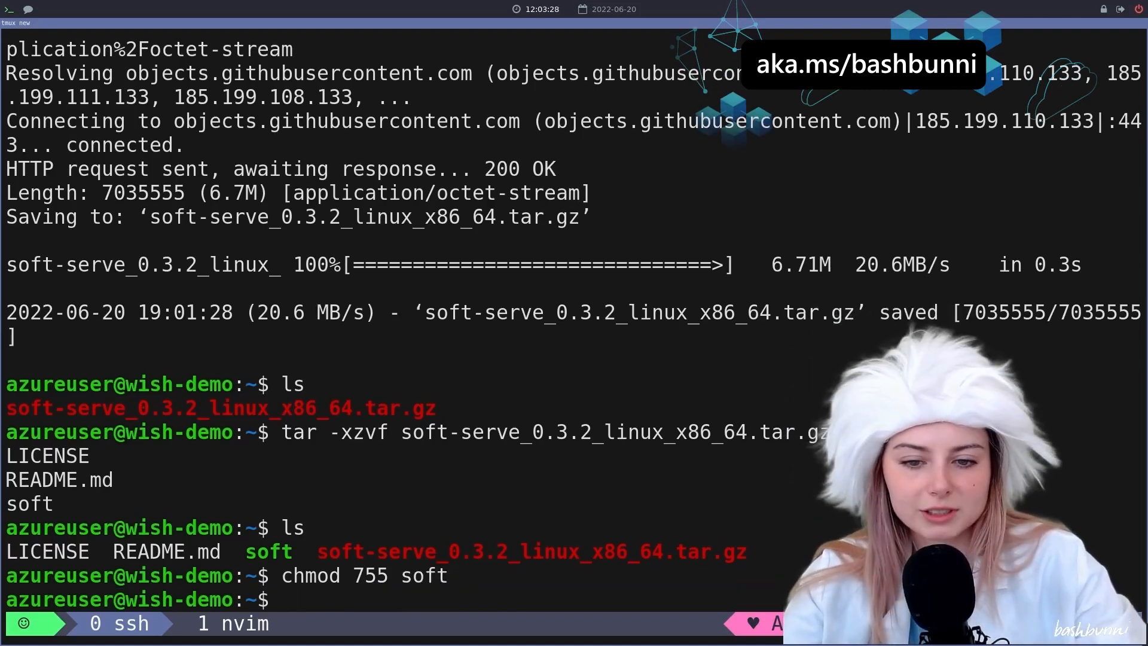
pyautogui.write('./soft serve')
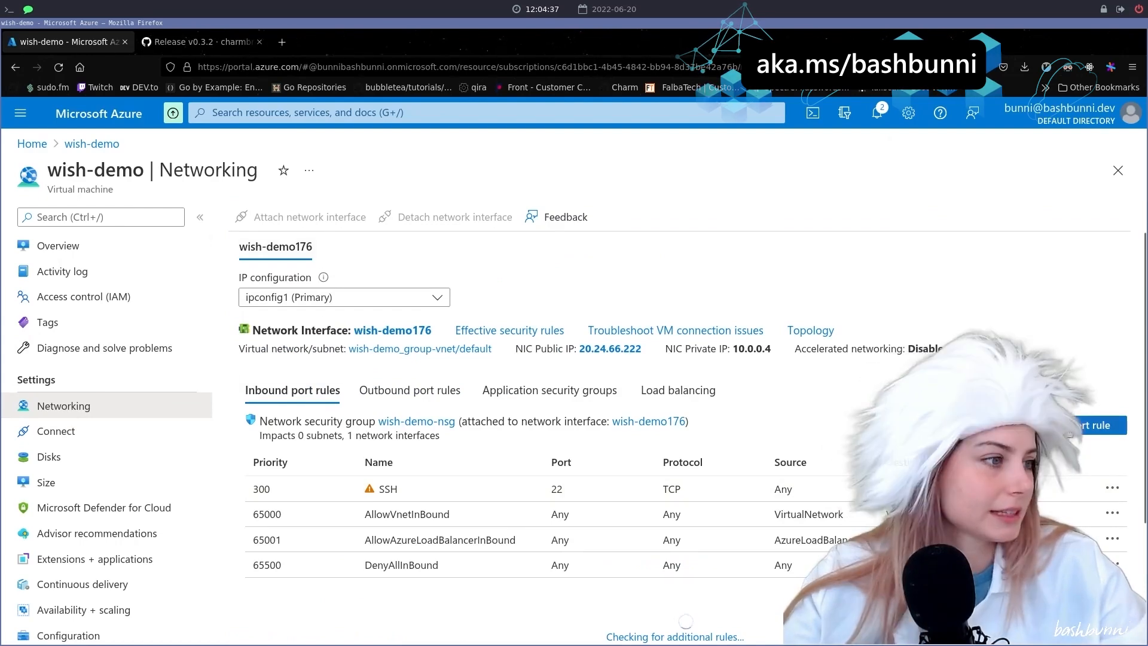
# Check wish-demo's inbound port rules, including SSH on port 22.
pyautogui.click(1091, 425)
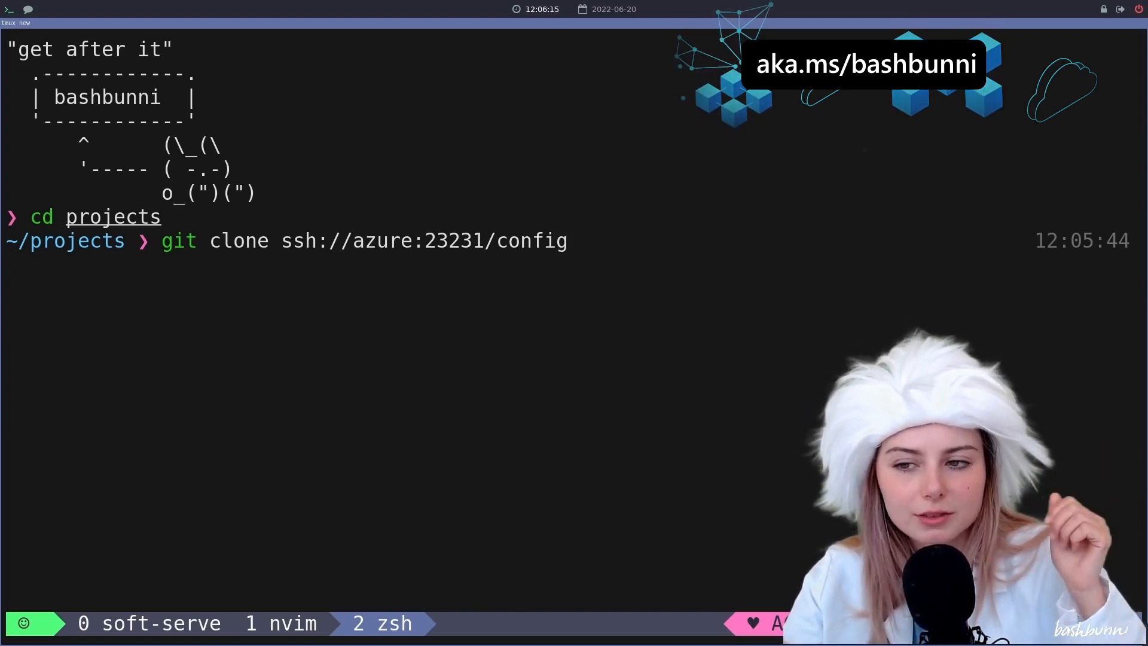
# In the Downloads shell, type ssh -i ~/.ssh/wish-demo_key.pem azure -p 23231.
pyautogui.press('Return')
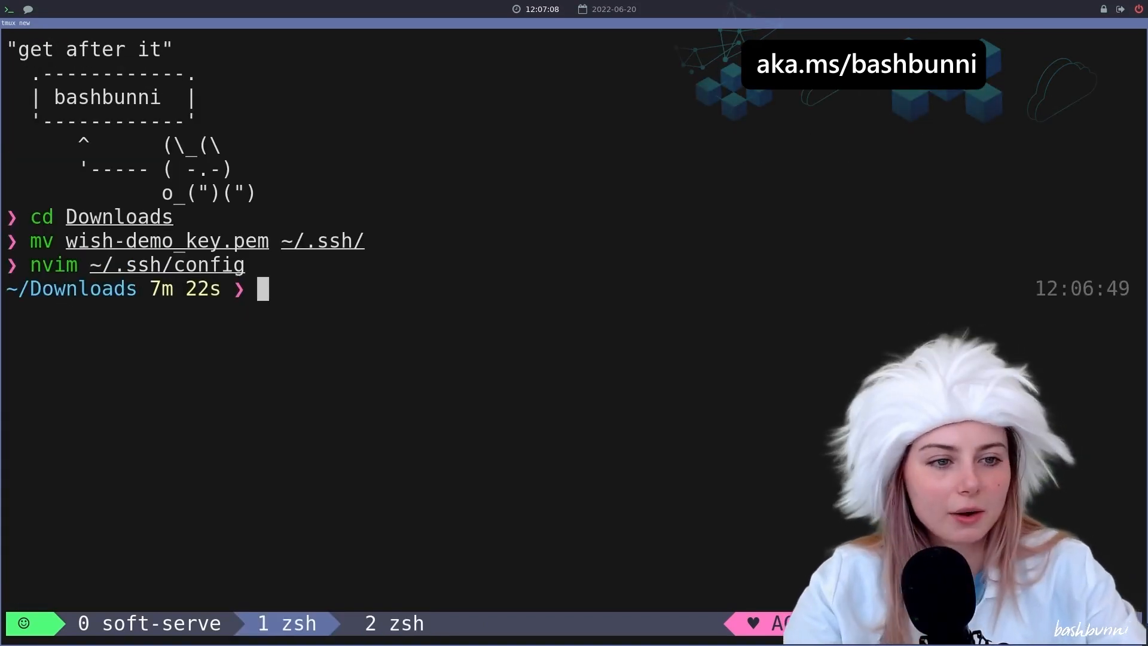
pyautogui.write('ssh -i ~/.ssh/wish-demo_key.pem azure')
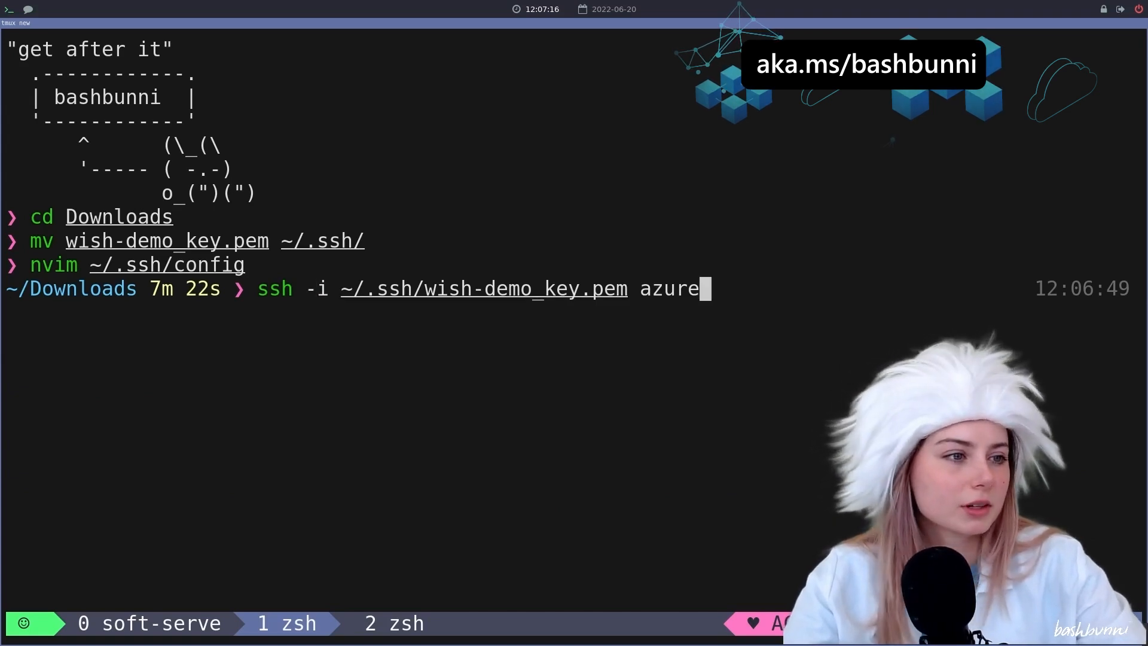
pyautogui.write('" "')
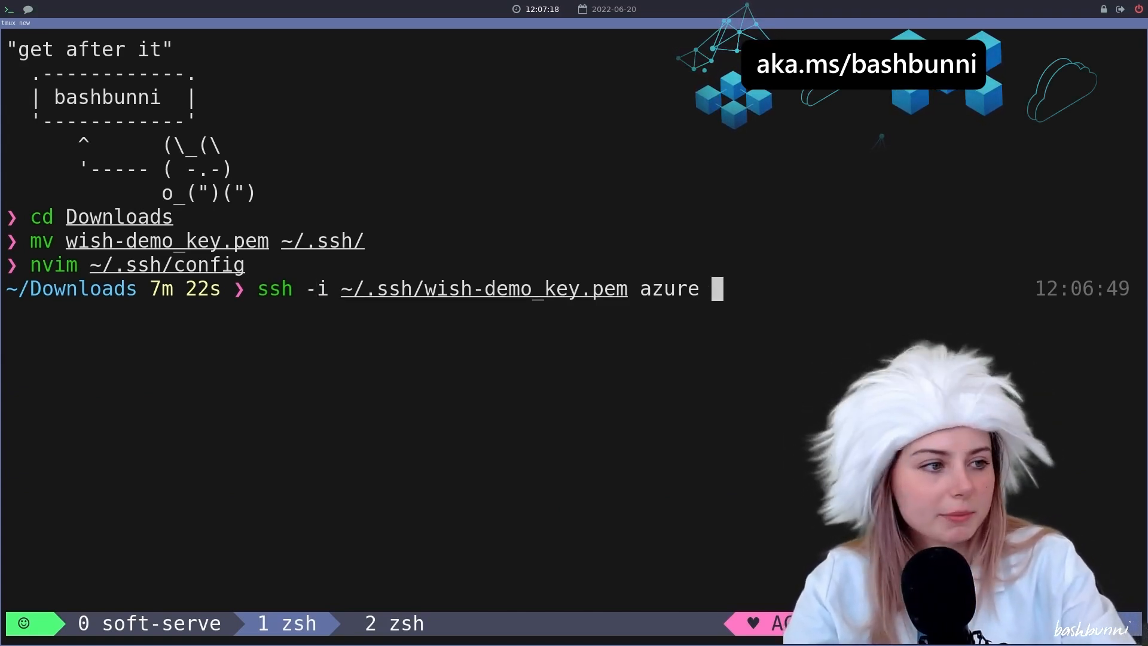
pyautogui.write('-p 23231')
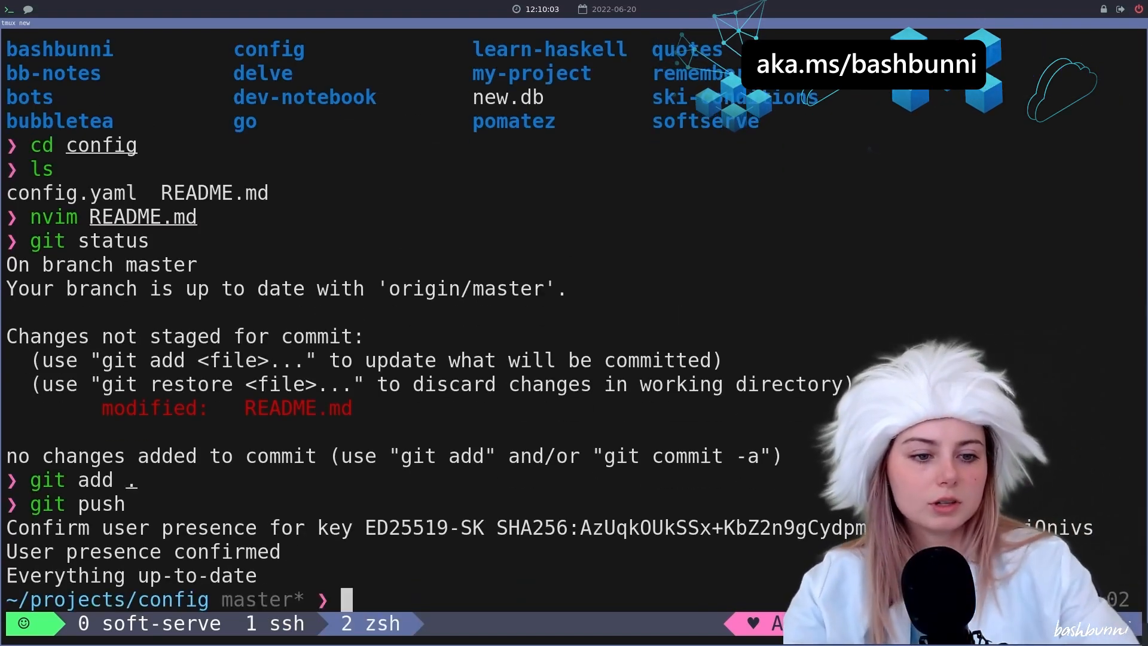
# Amend the git commit, then enter sudo apt --fix-broken install.
pyautogui.write('git commit --amend')
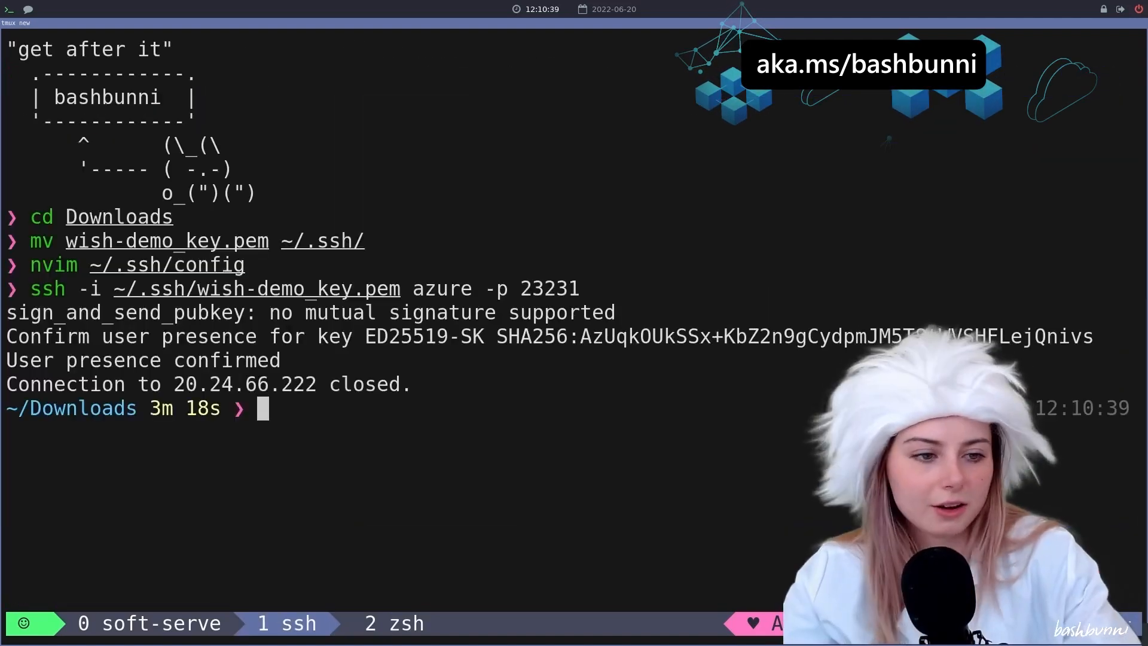
pyautogui.press('Enter')
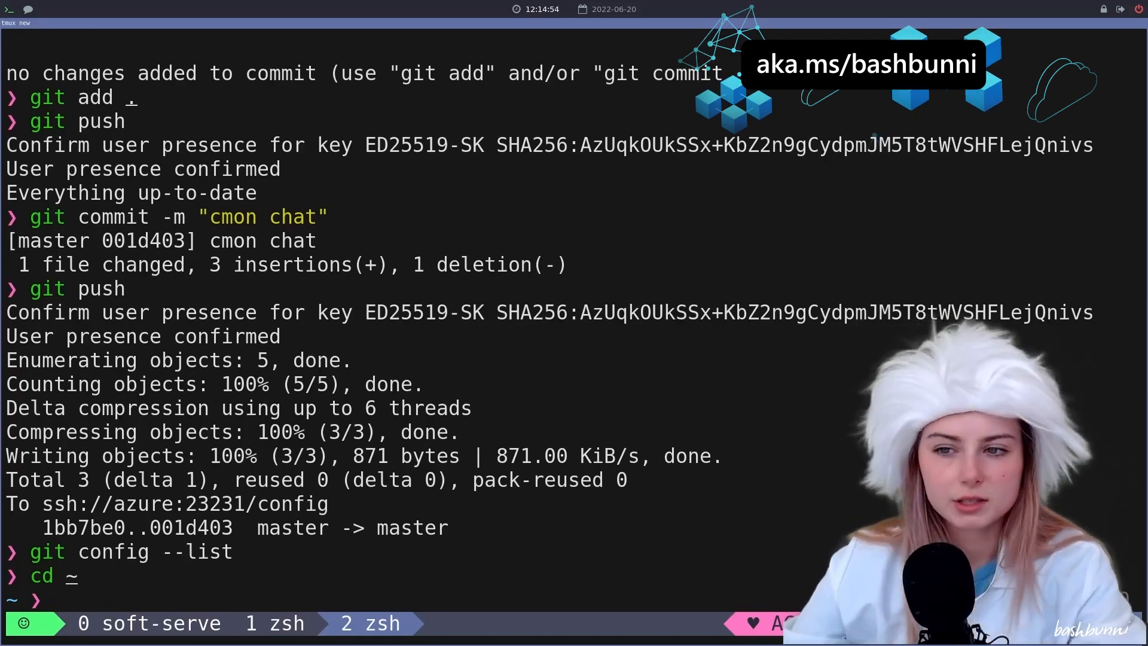
pyautogui.write('sudo apt --fix-broken install')
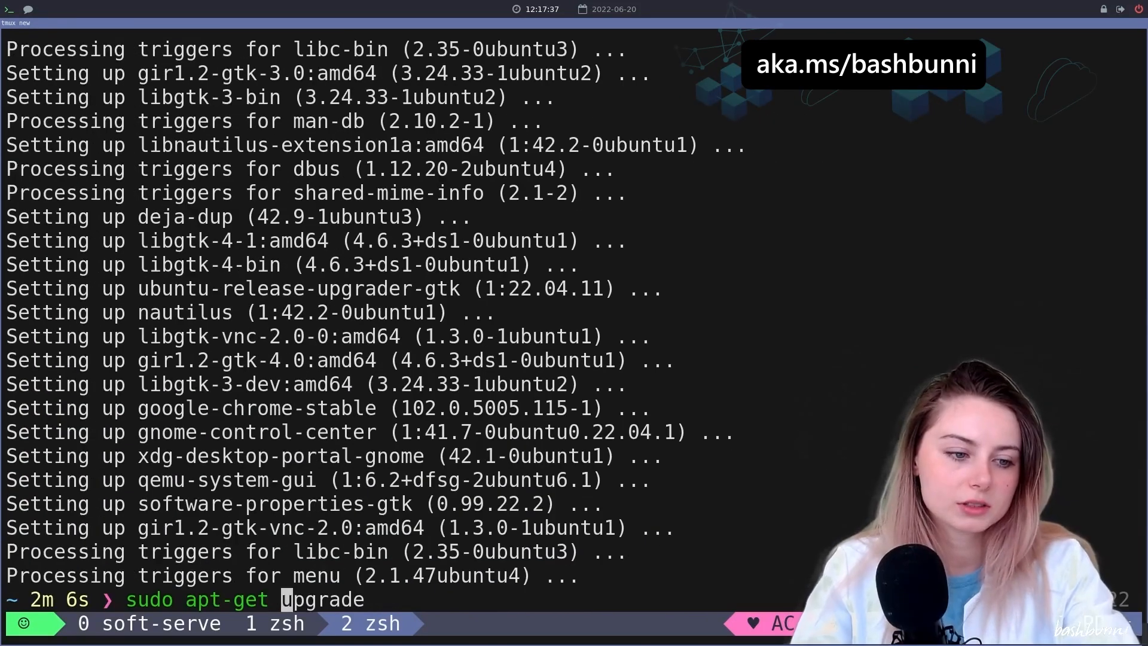
# Run an apt install of libc++1.
pyautogui.write('install libc++1')
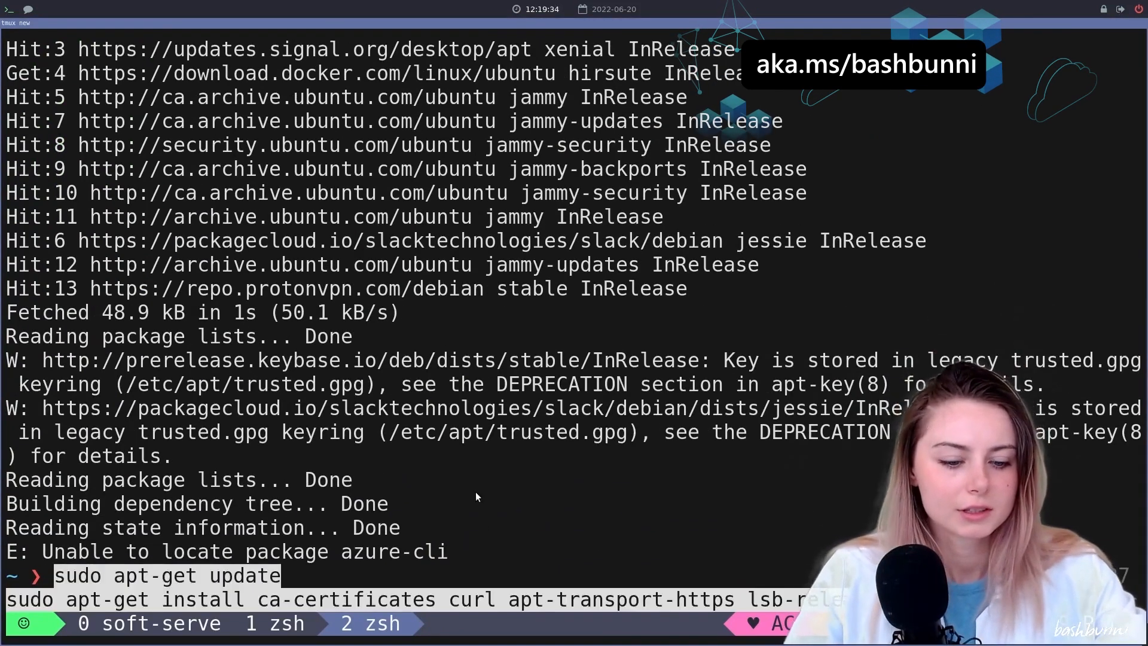
pyautogui.press('Return')
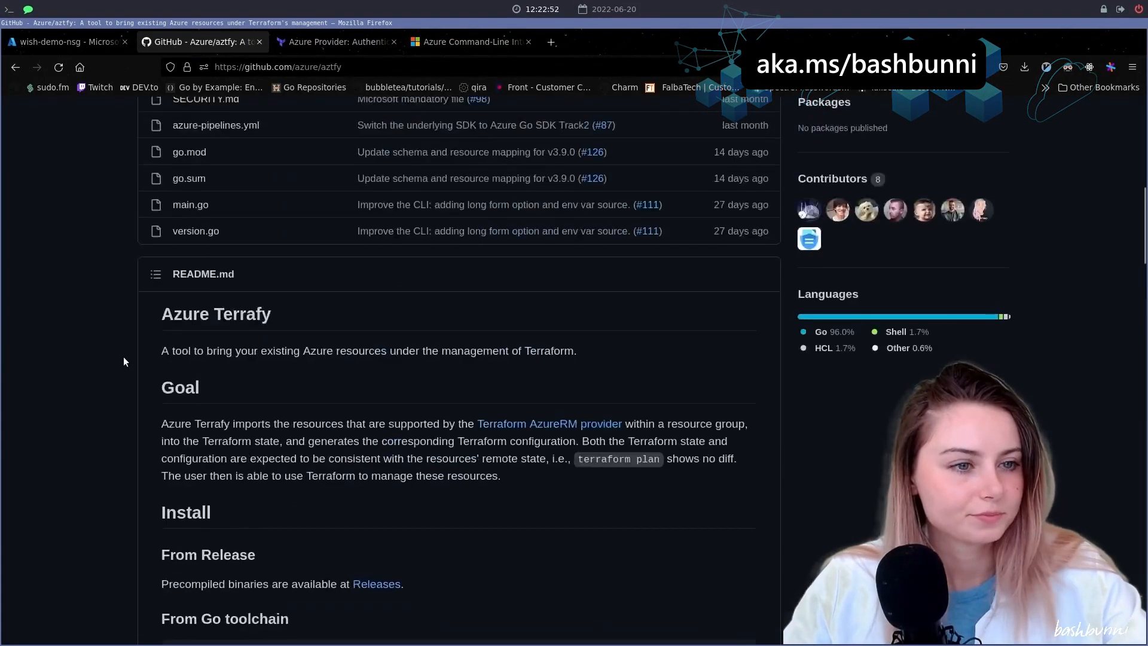
# Scroll the aztfy README down toward its Install section.
pyautogui.scroll(-3)
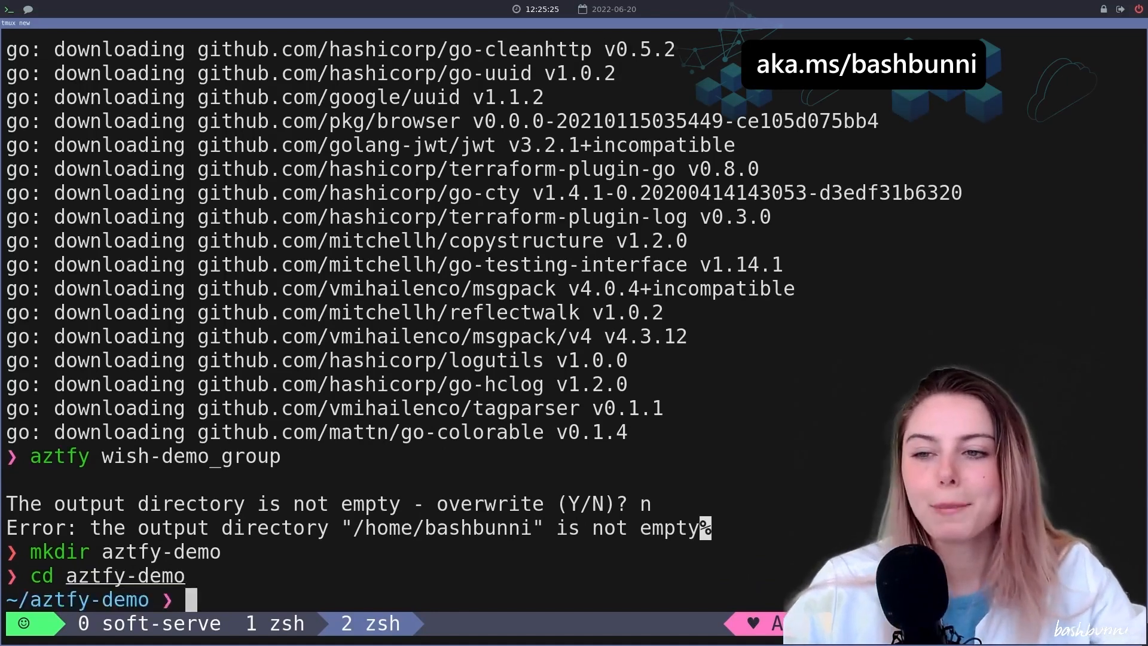
# Create the aztfy-demo directory to work in instead of the non-empty home directory.
pyautogui.write('mkdir aztfy-demo')
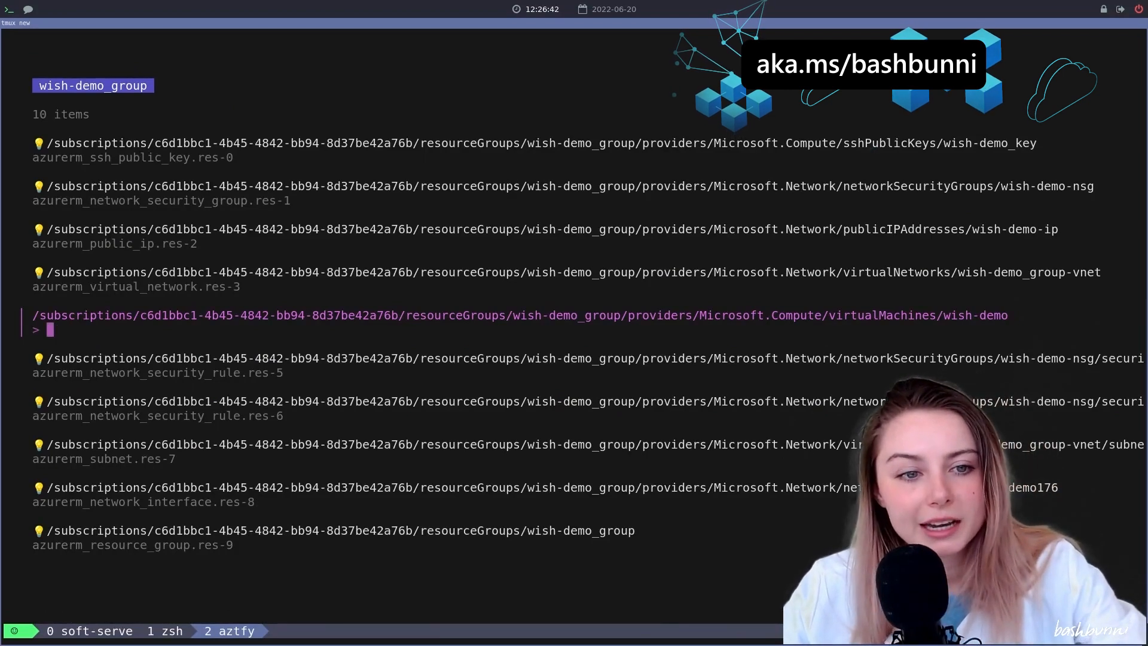
# Map the wish-demo virtual machine to azurerm_virtual_machine.demo in Azure Terrafy.
pyautogui.write('azure')
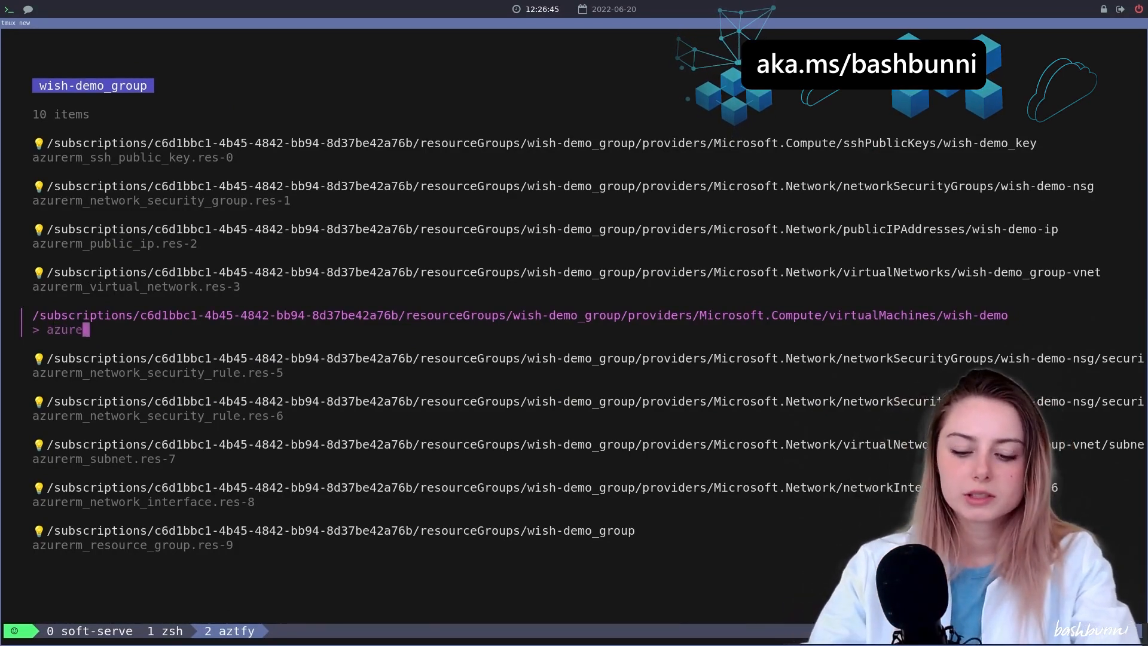
pyautogui.write('rm_')
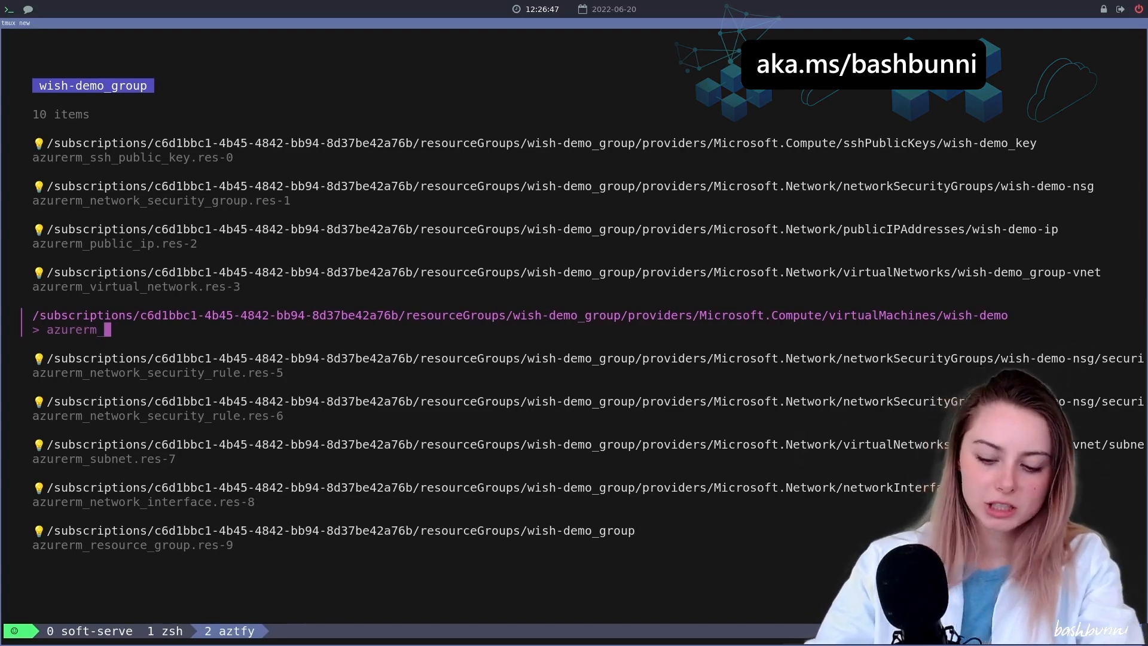
pyautogui.write('virtual_machine.demo')
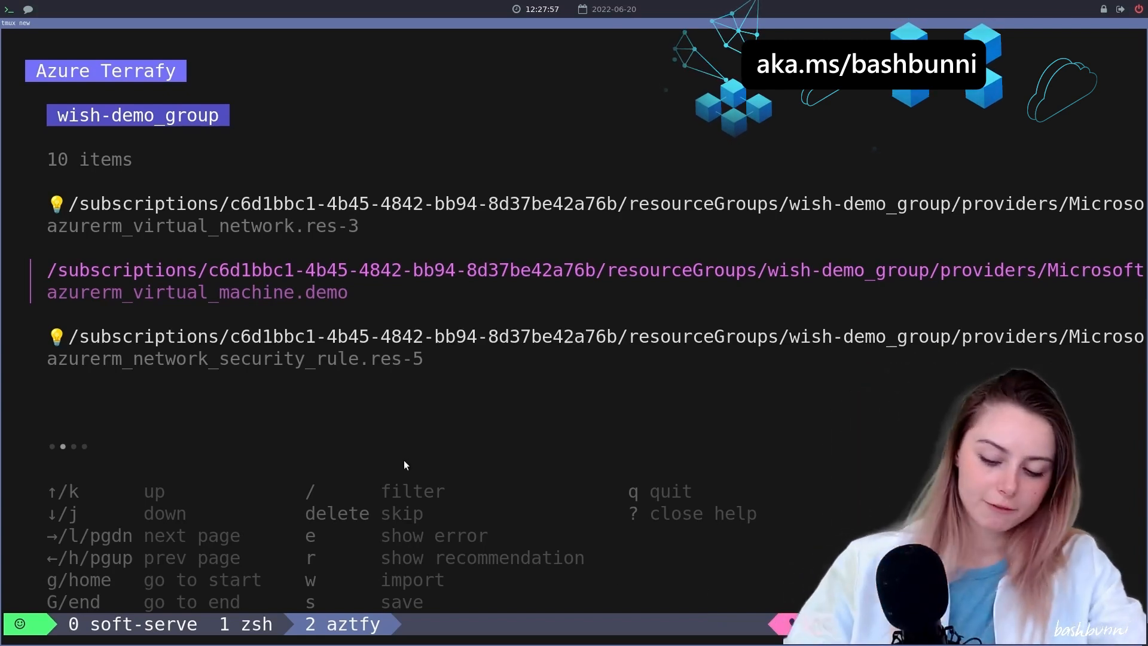
pyautogui.press('w')
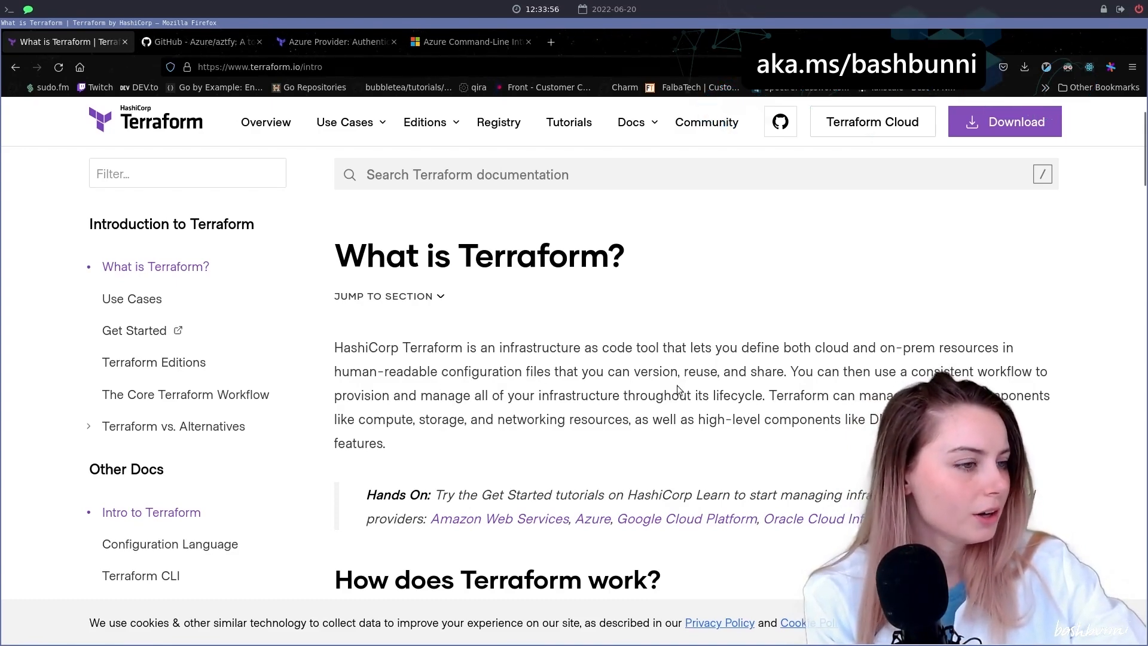
# Scroll terraform.io/intro down to the Write, Plan and Apply workflow diagram.
pyautogui.scroll(-3)
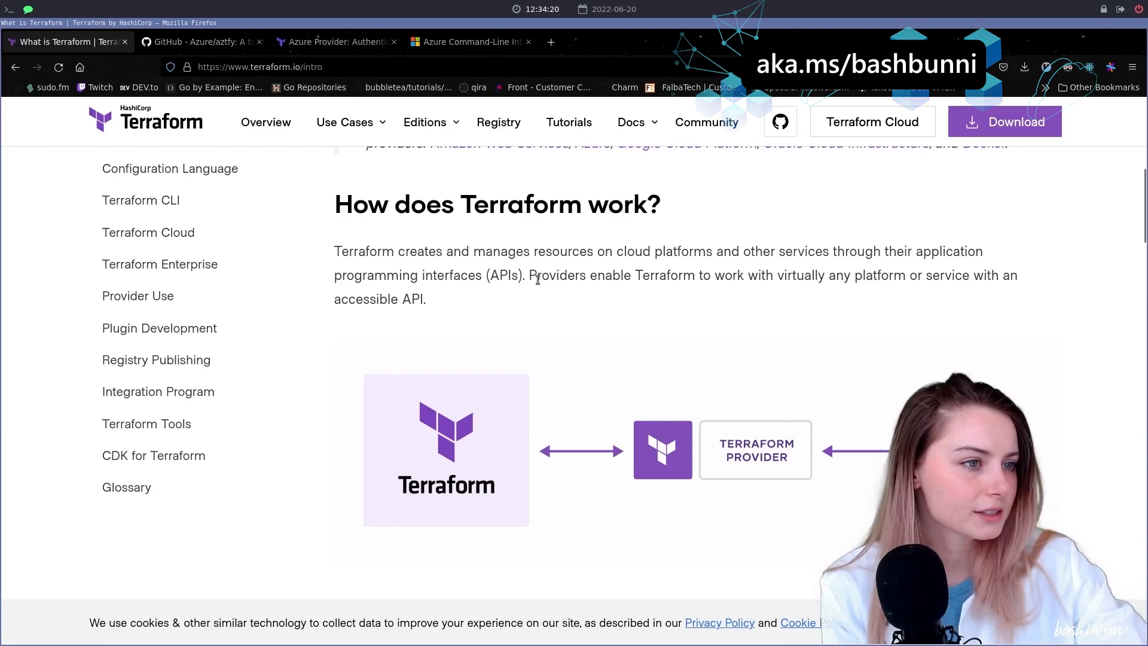
pyautogui.scroll(-3)
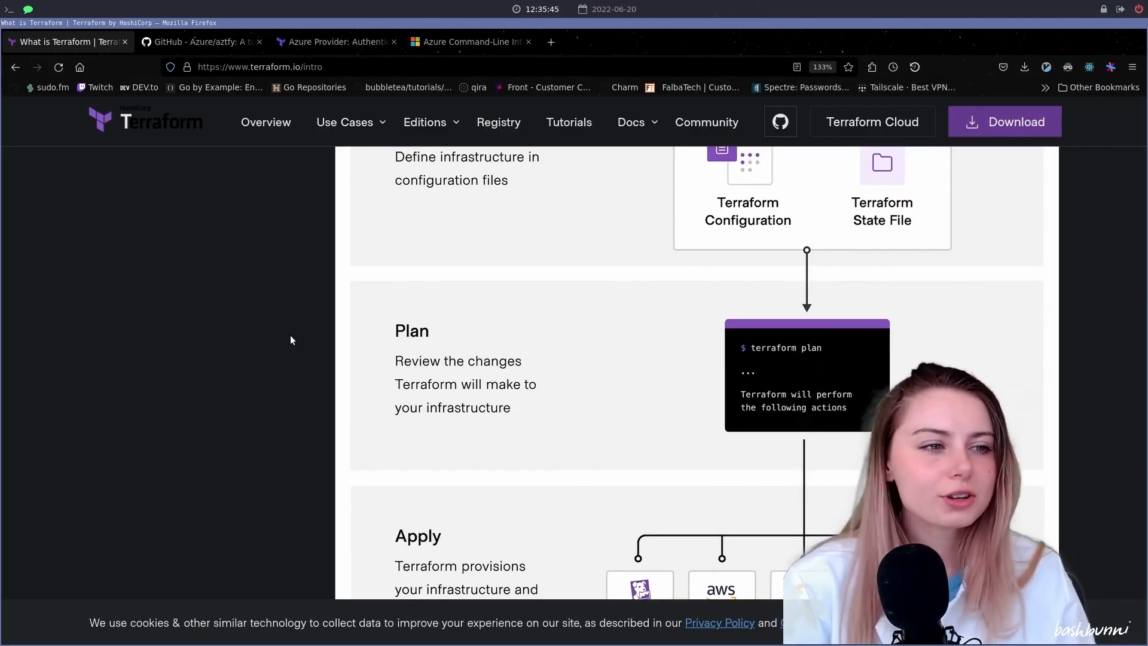